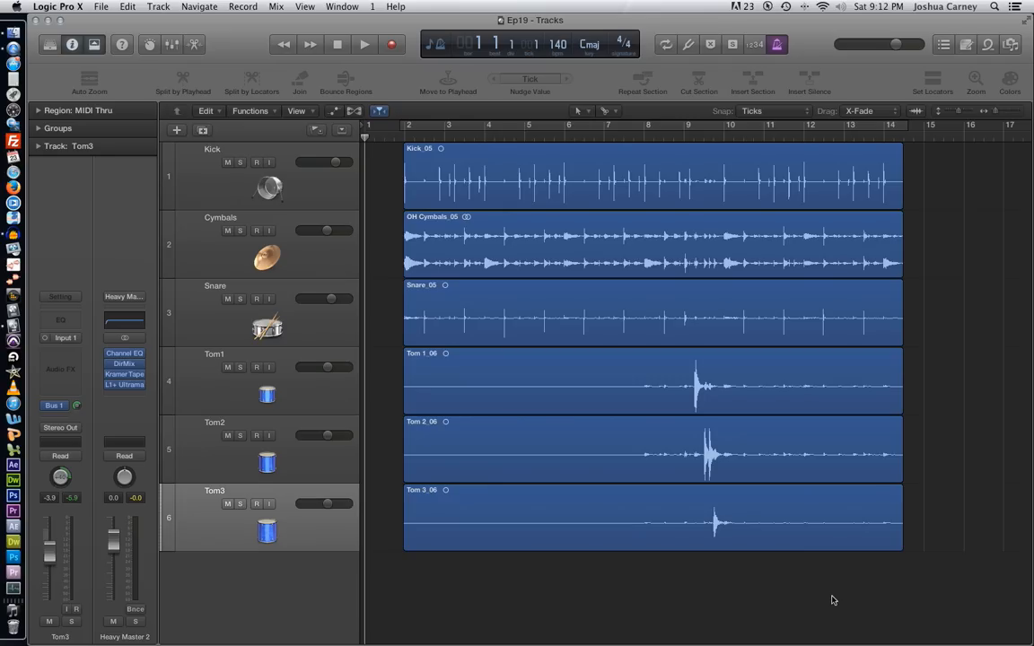
Step: Play the Kick, Cymbals, Snare and Tom drum tracks, then stop playback
click(364, 44)
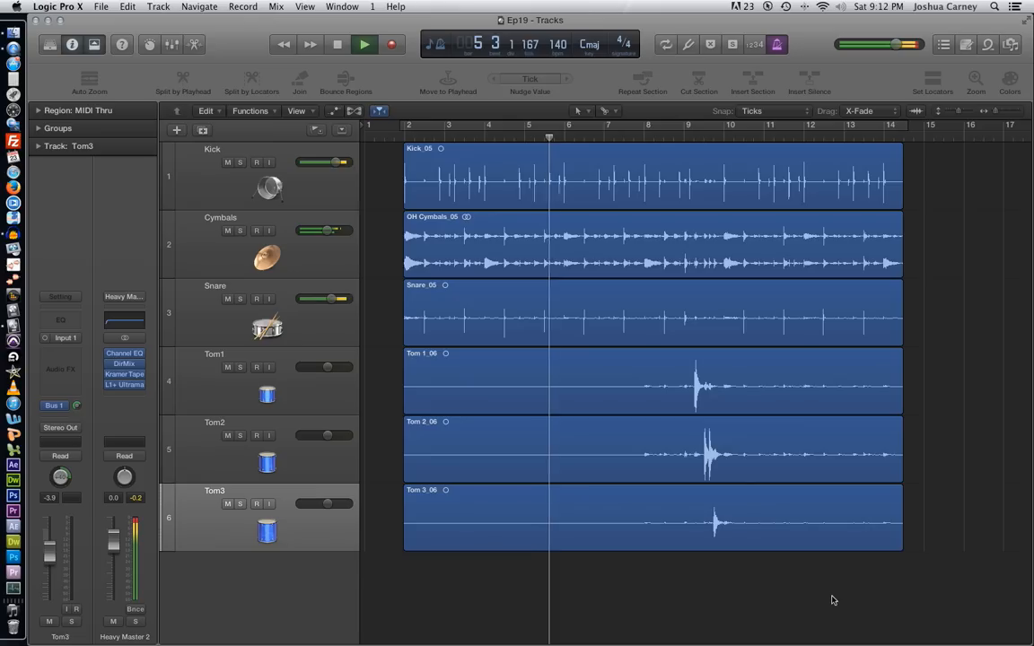
click(364, 44)
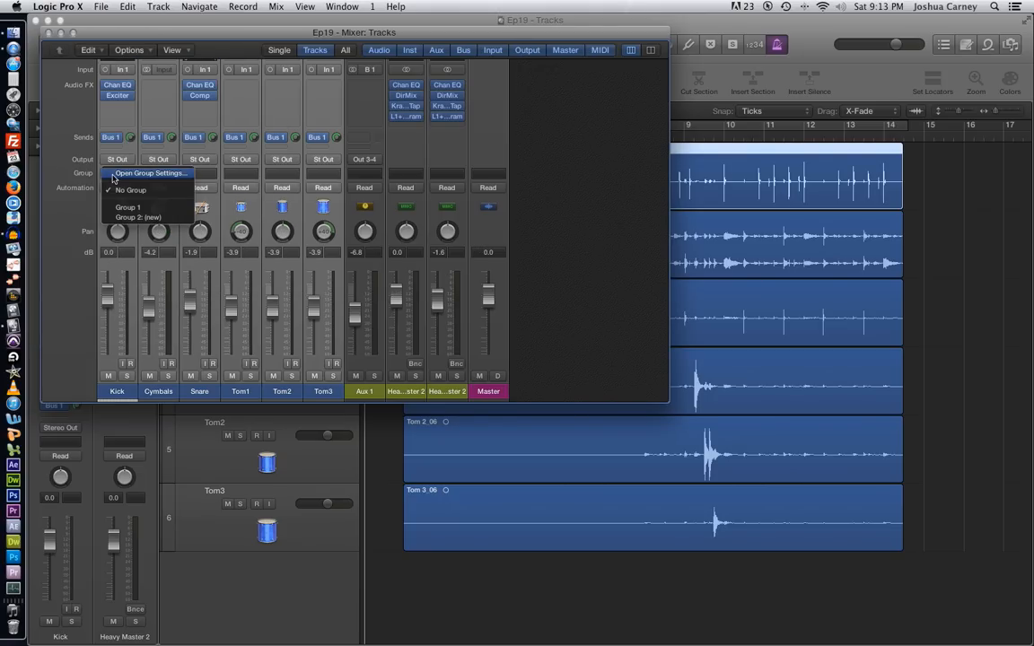
Step: Put the six drum channels in Group 1 and name it 'Drums'
click(130, 190)
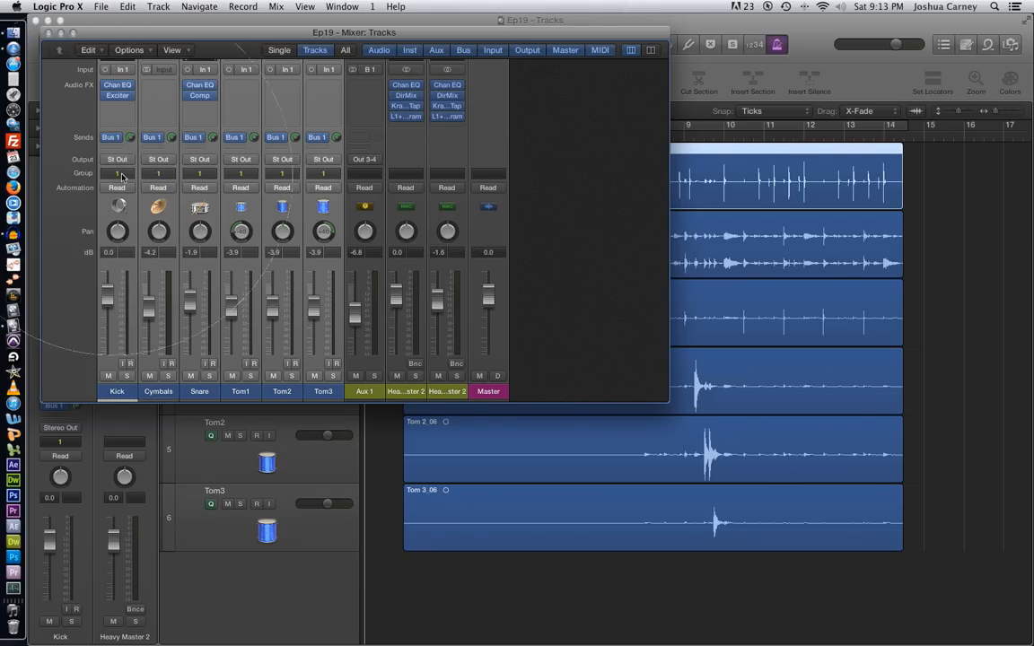
click(117, 172)
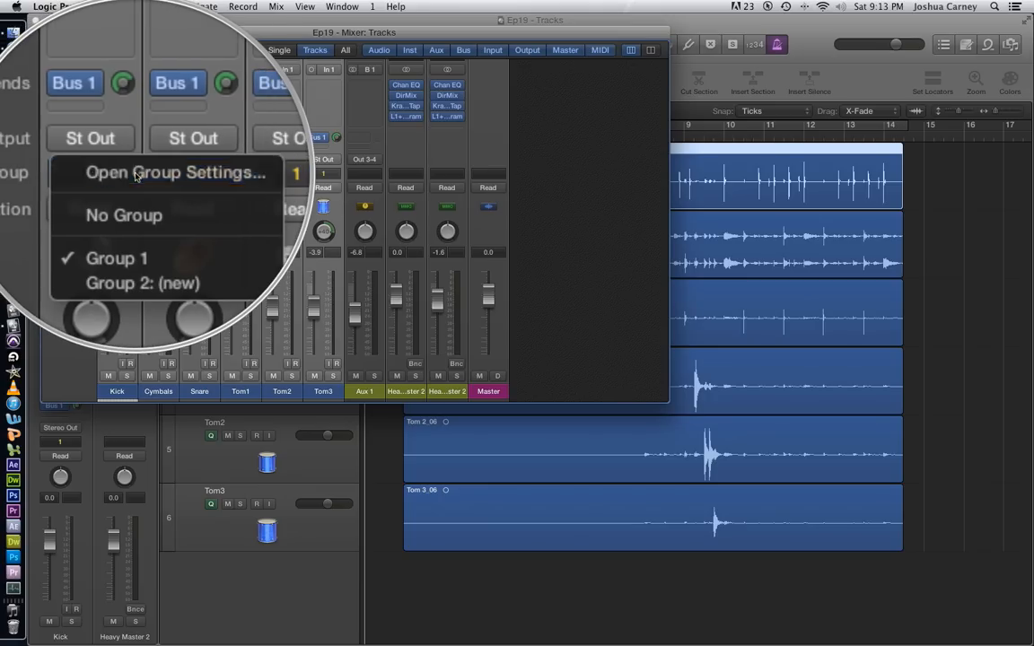
click(175, 173)
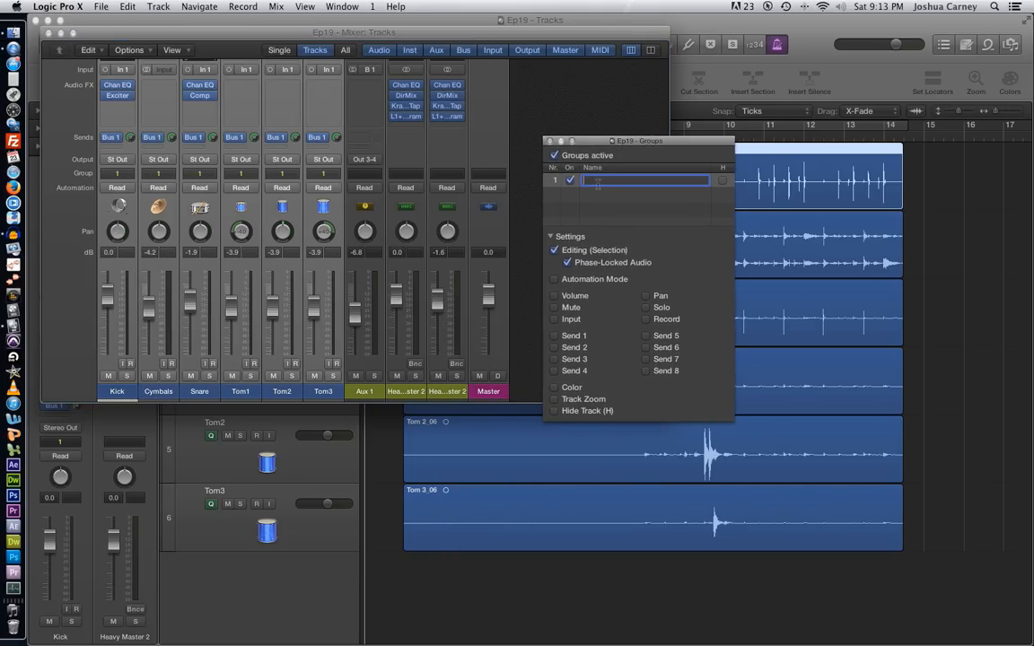
text(Drums)
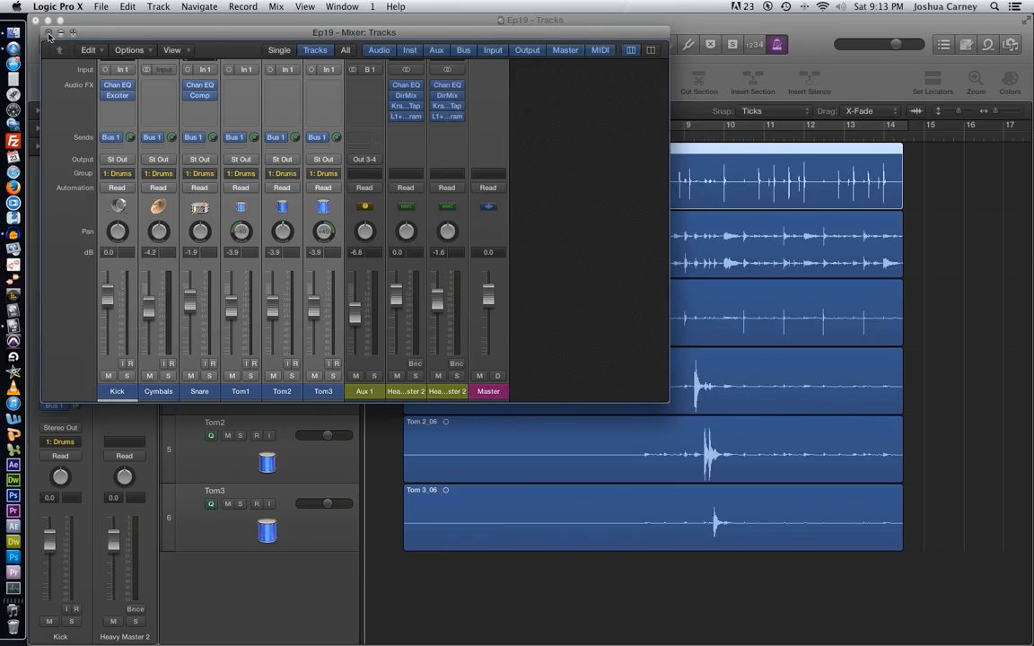
Step: Close the Mixer, show Flex view, and set the drum tracks to Flex Time - Rhythmic
click(50, 33)
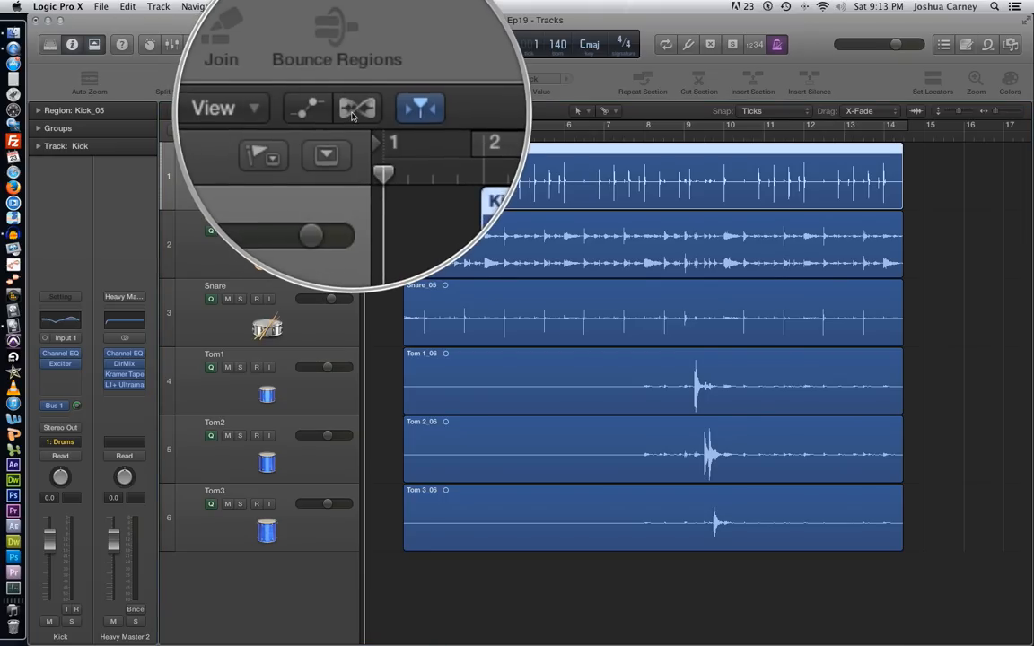
click(358, 108)
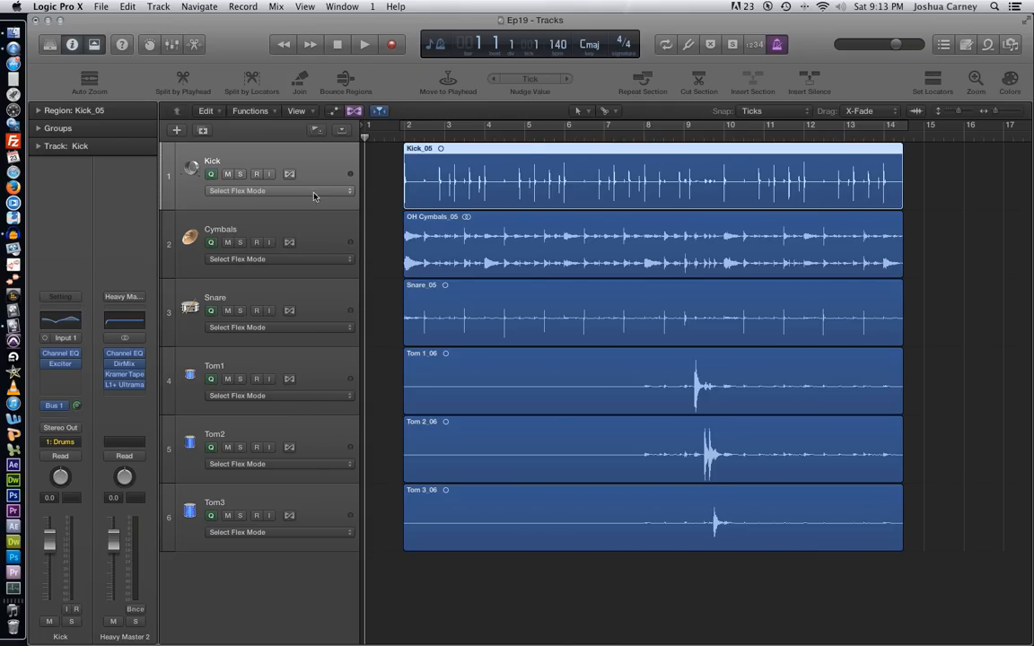
click(278, 190)
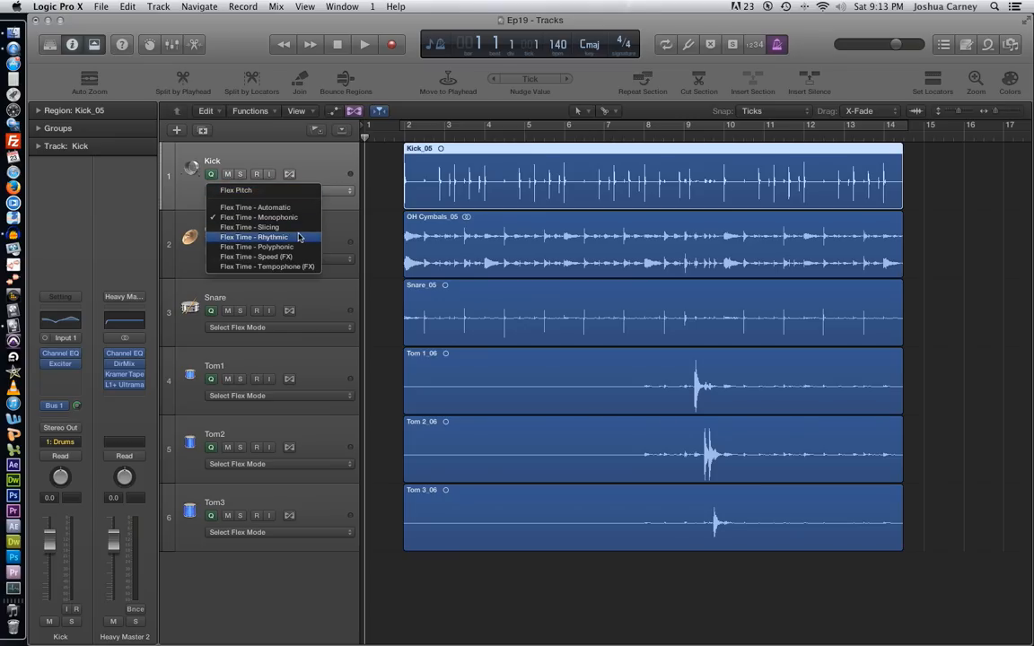
click(254, 237)
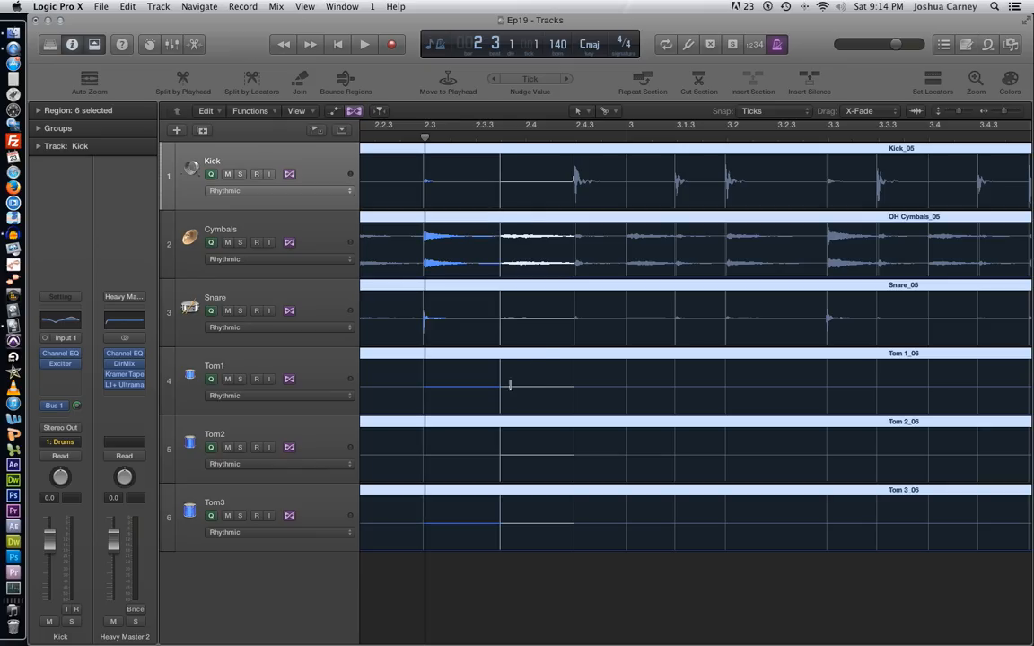
mouse_move(540, 365)
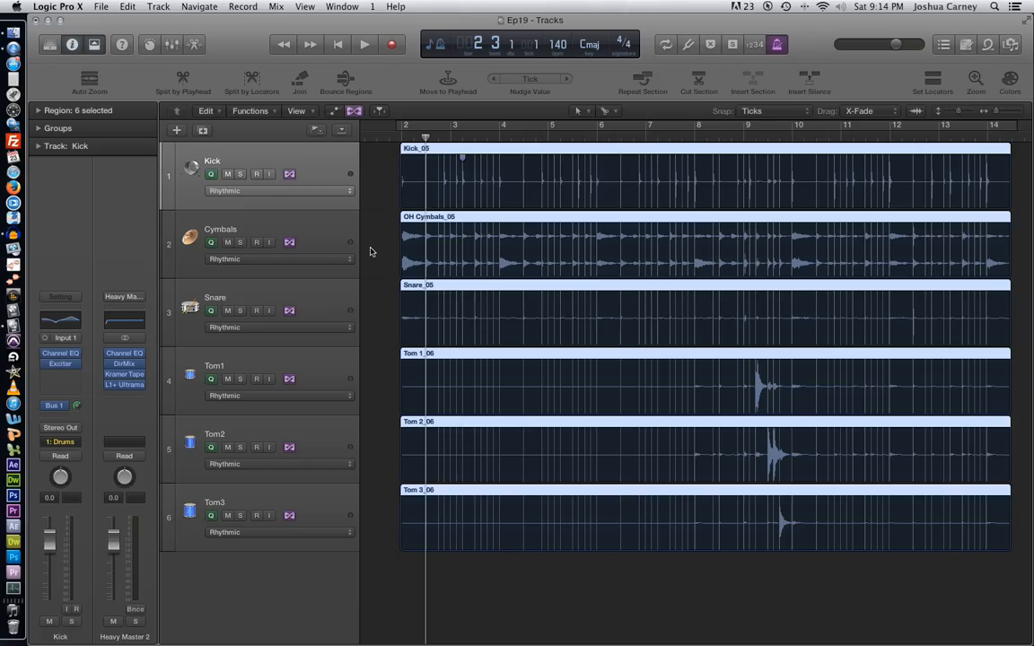
mouse_move(130, 128)
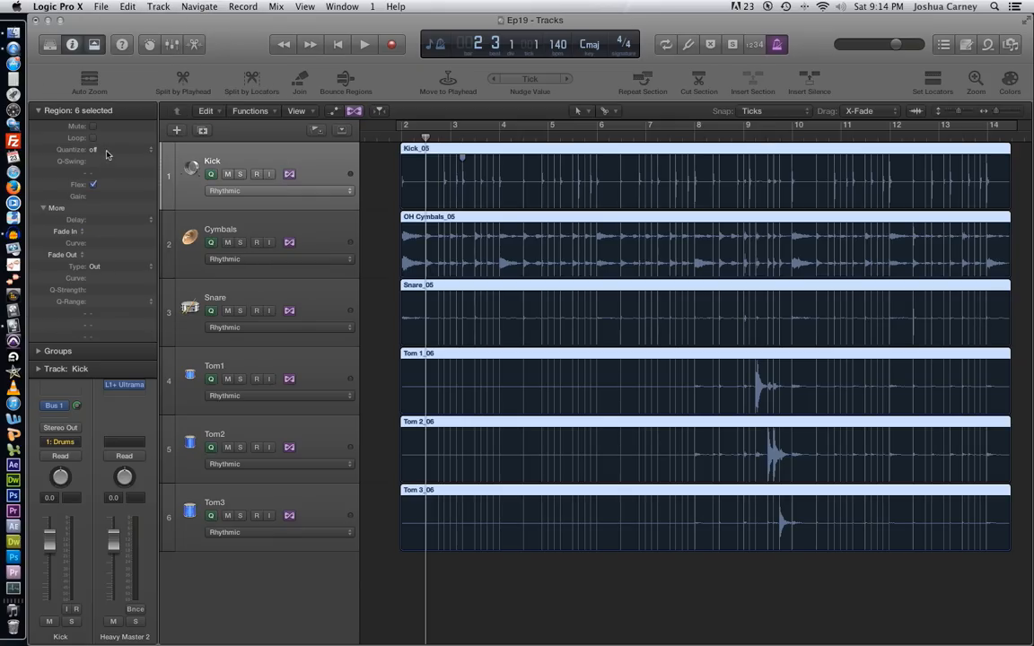
Step: Quantize the six drum regions to 1/8 Note and return the playhead to the start
click(93, 149)
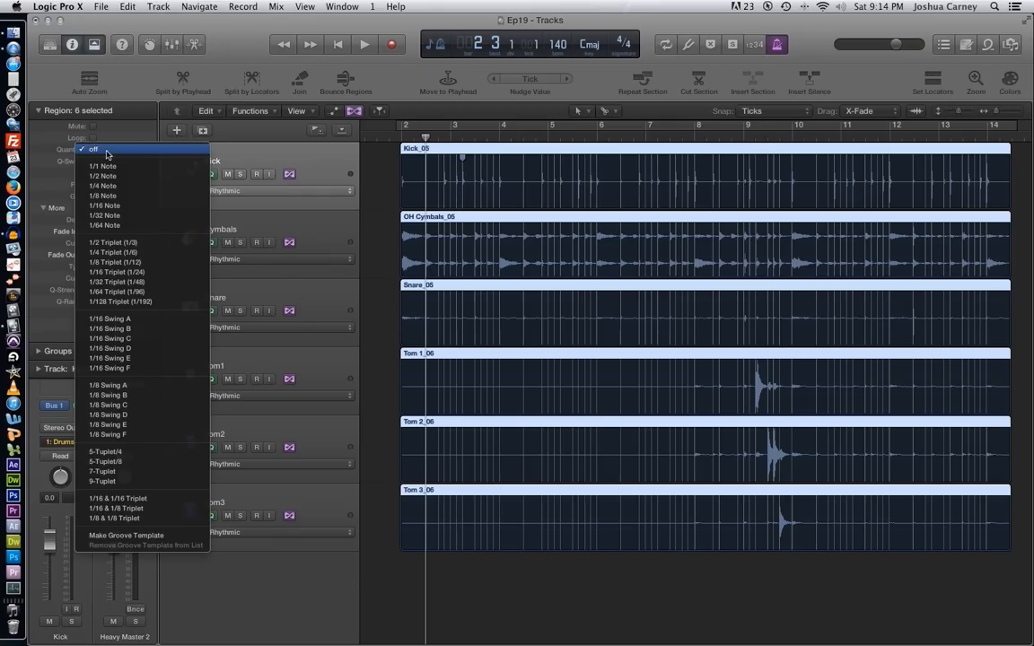
click(93, 149)
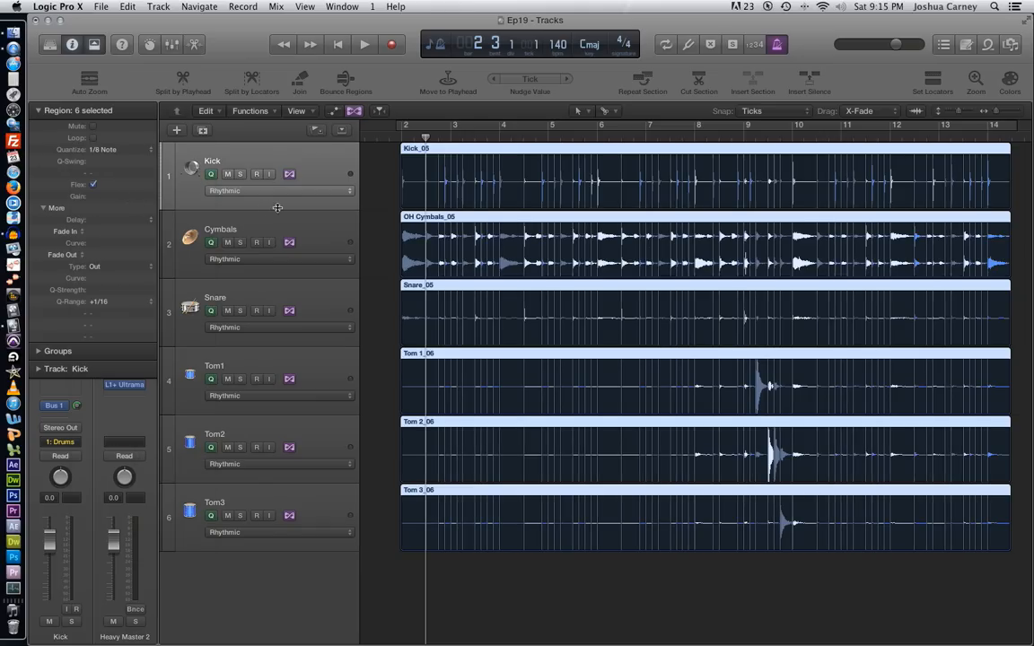
click(400, 139)
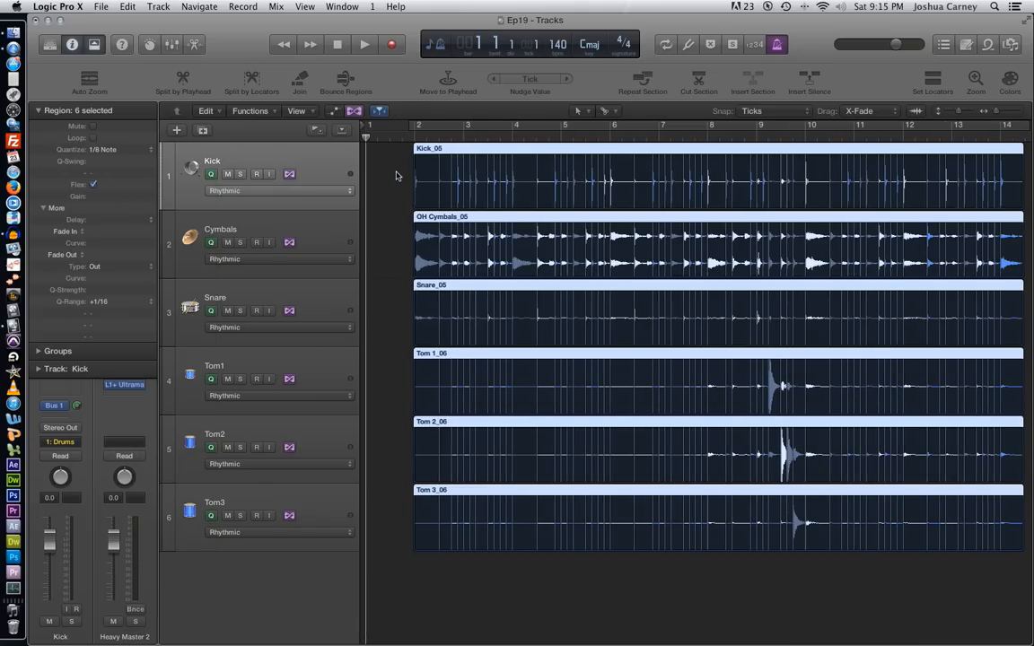
click(363, 44)
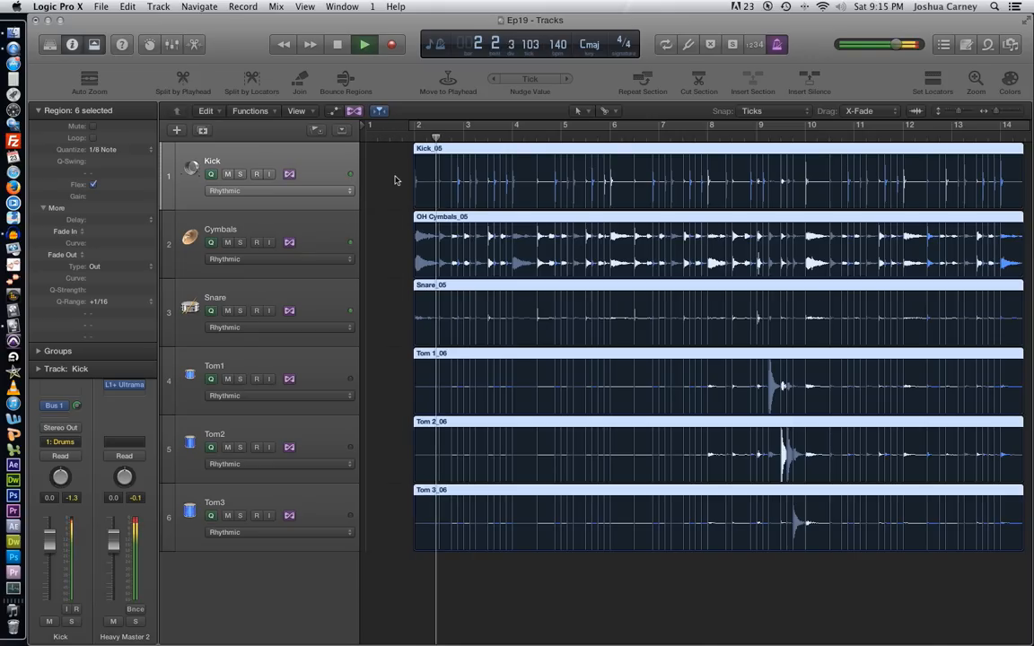
click(364, 44)
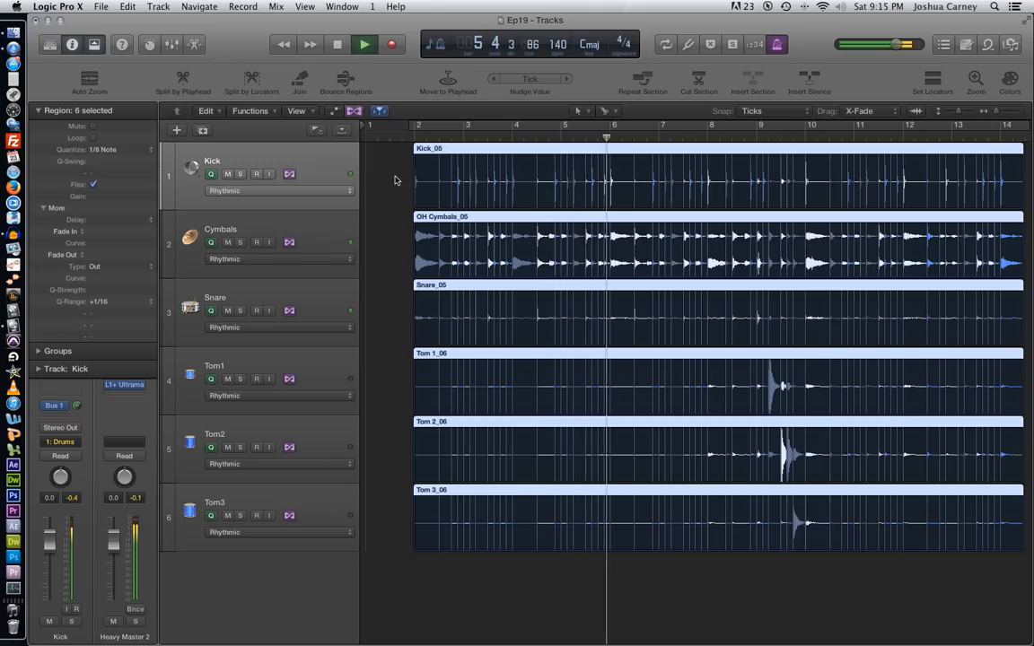
click(363, 44)
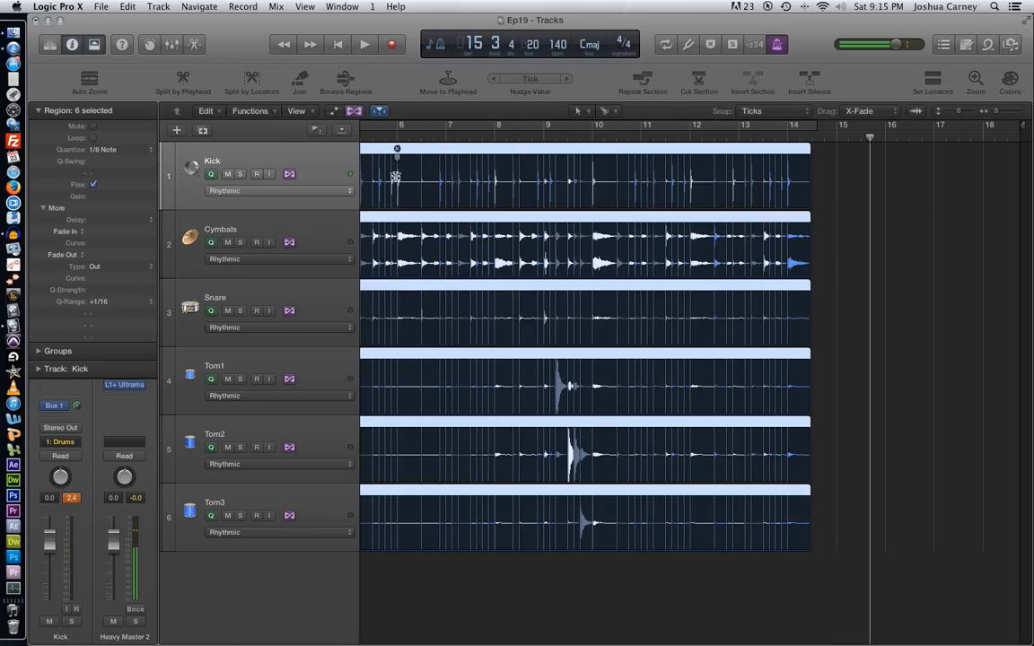
click(338, 43)
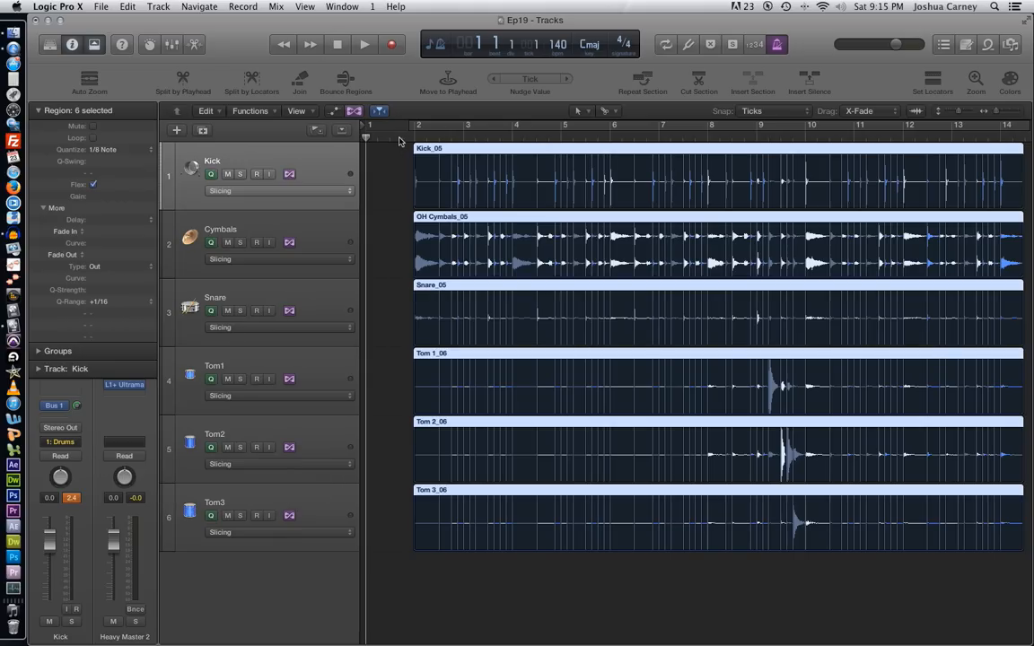
Step: Play the drums in Slicing mode, then zoom in on the drum waveforms
click(364, 44)
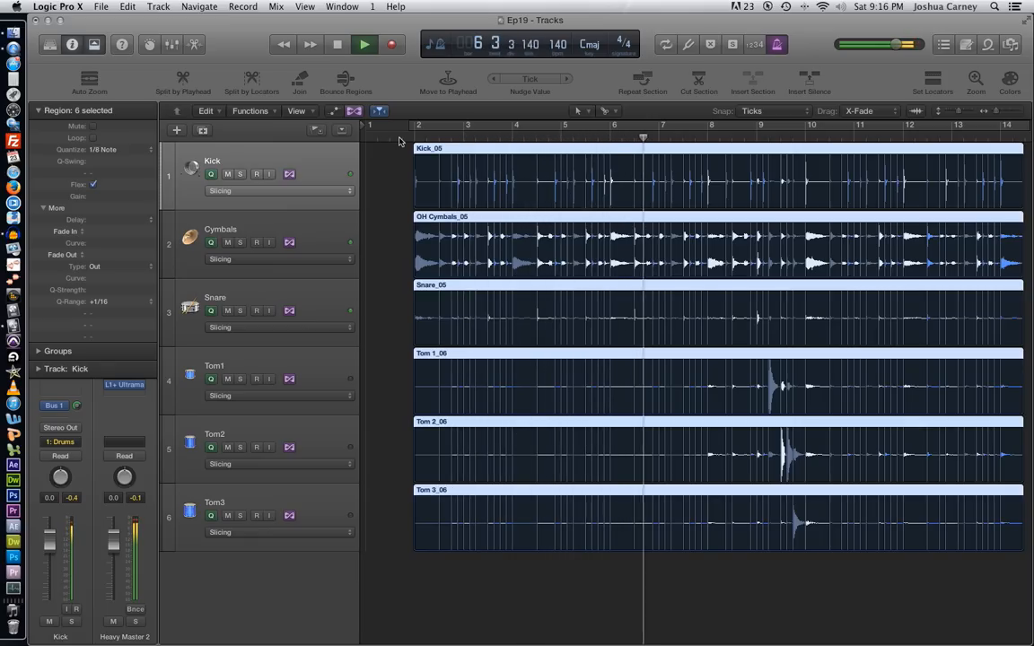
click(363, 44)
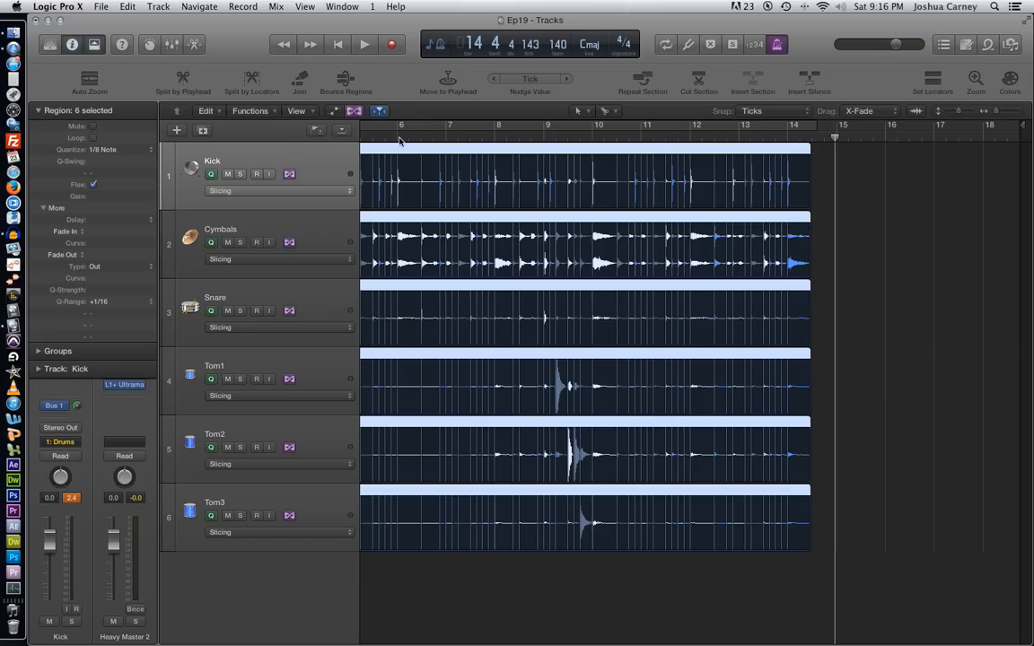
mouse_move(400, 140)
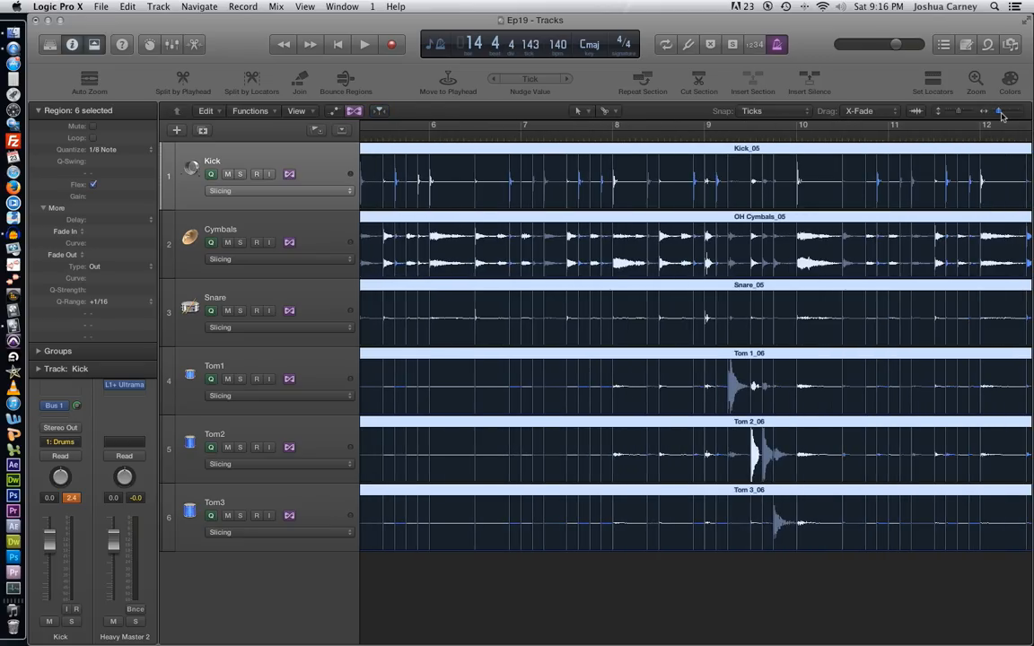
click(1002, 110)
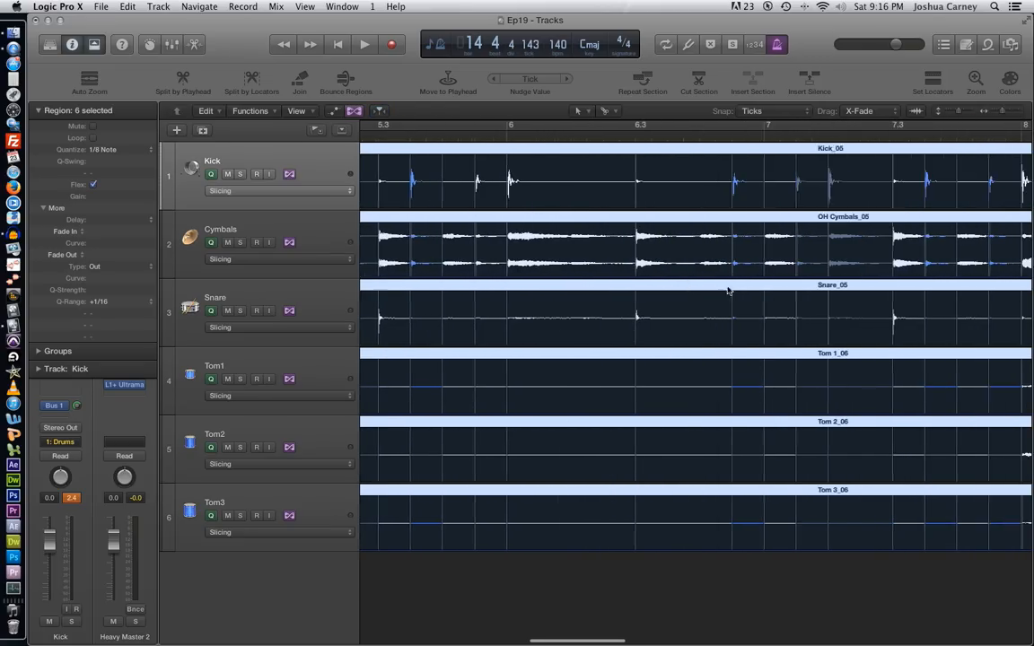
scroll(right, 3)
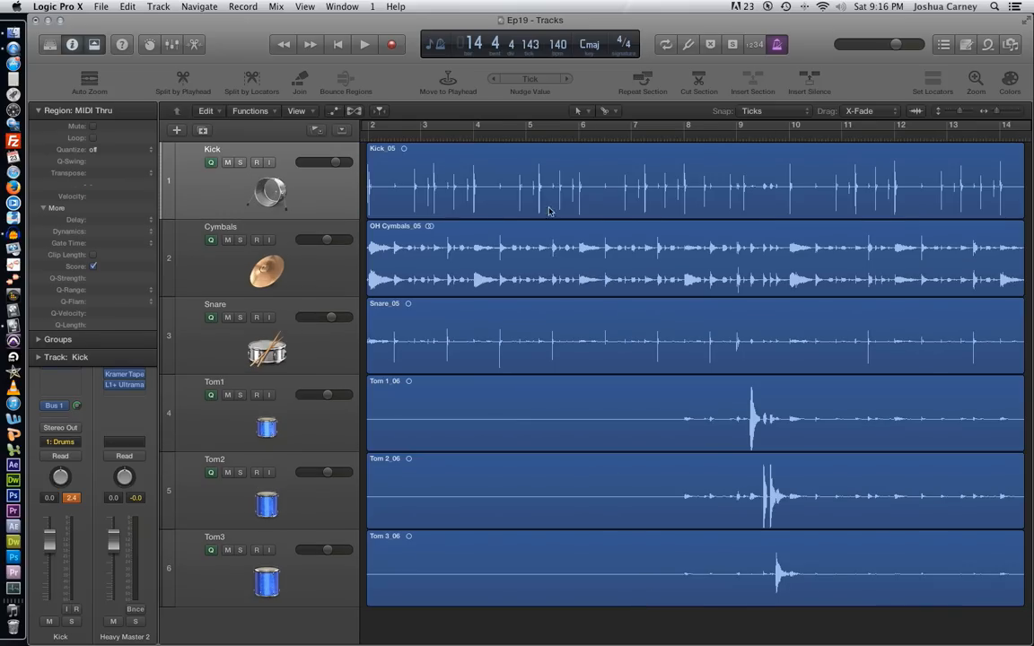
mouse_move(166, 218)
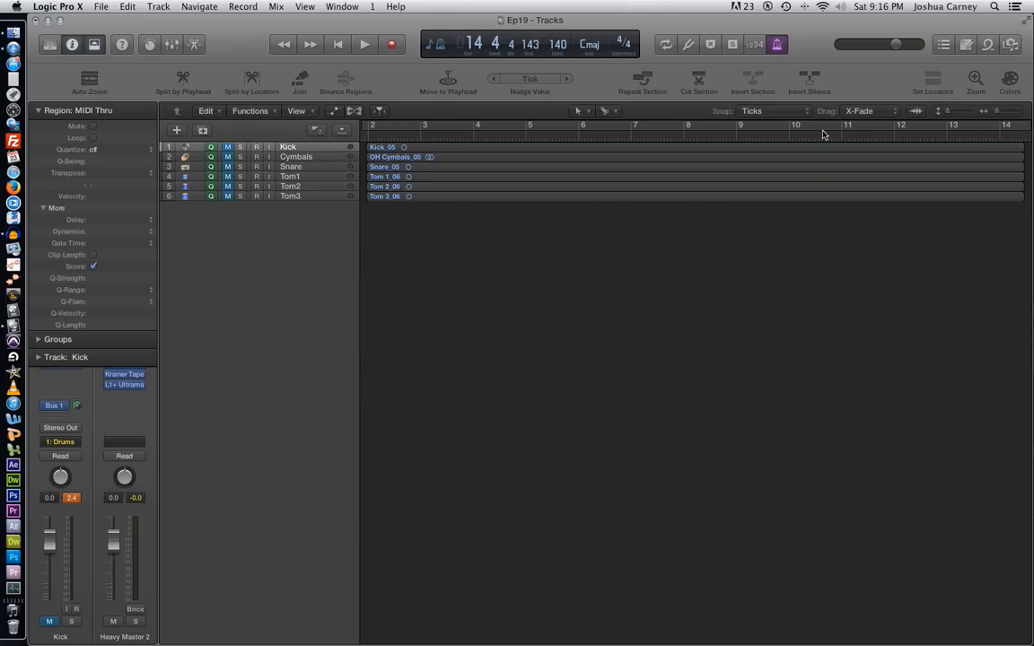
Step: Show the Loop Browser beside the six drum tracks
click(987, 45)
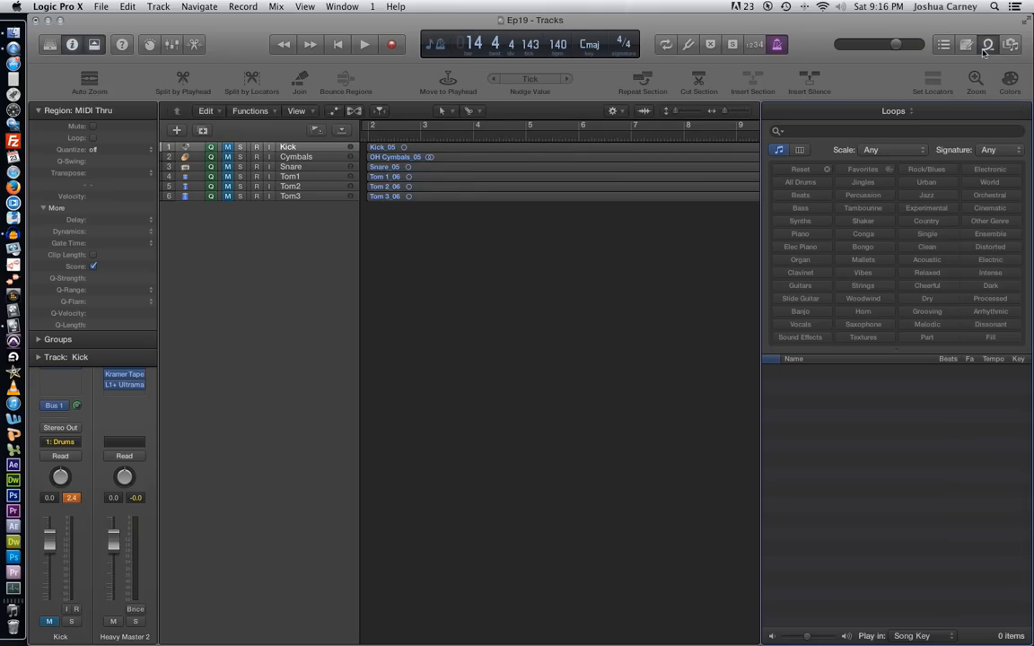
mouse_move(974, 246)
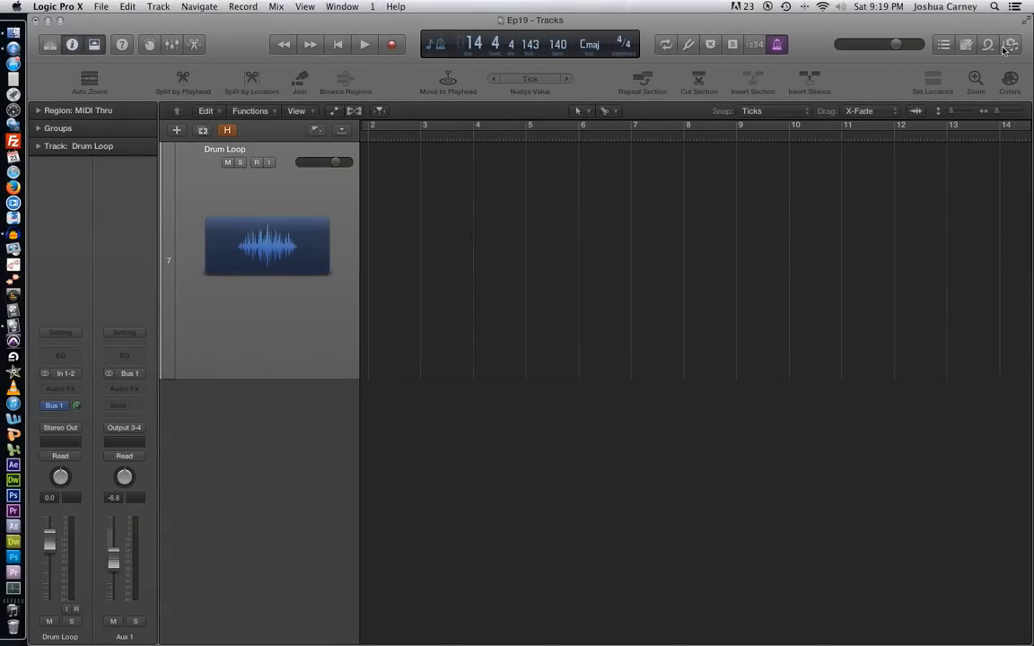
Step: Filter loops to Electronic and All Drums, place Club Dance Beat 010 at bar 2
click(987, 45)
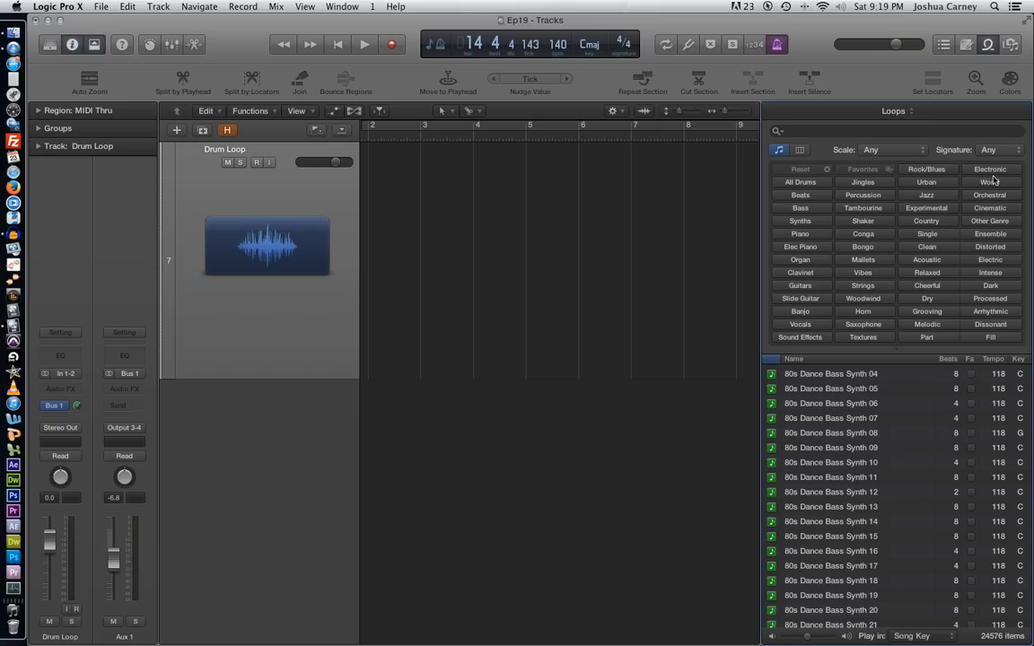
click(988, 168)
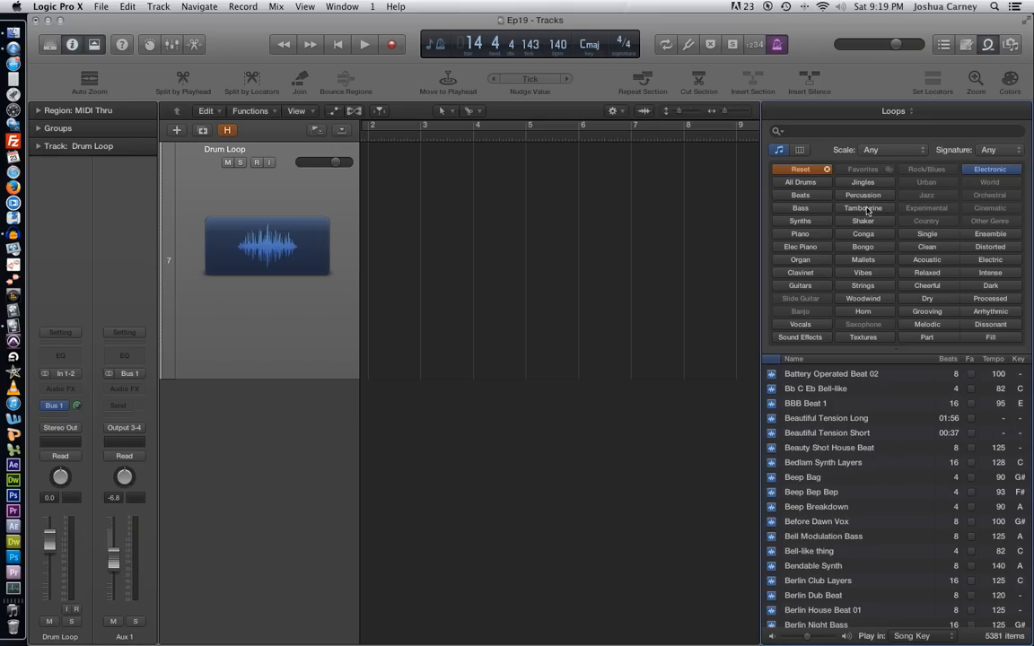
click(799, 183)
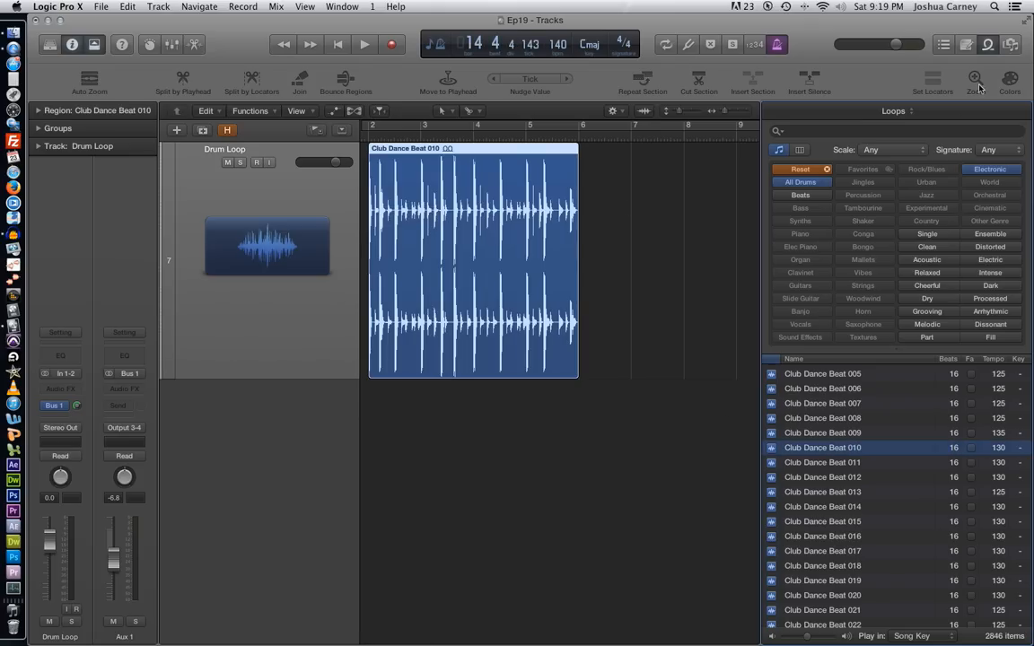
click(975, 80)
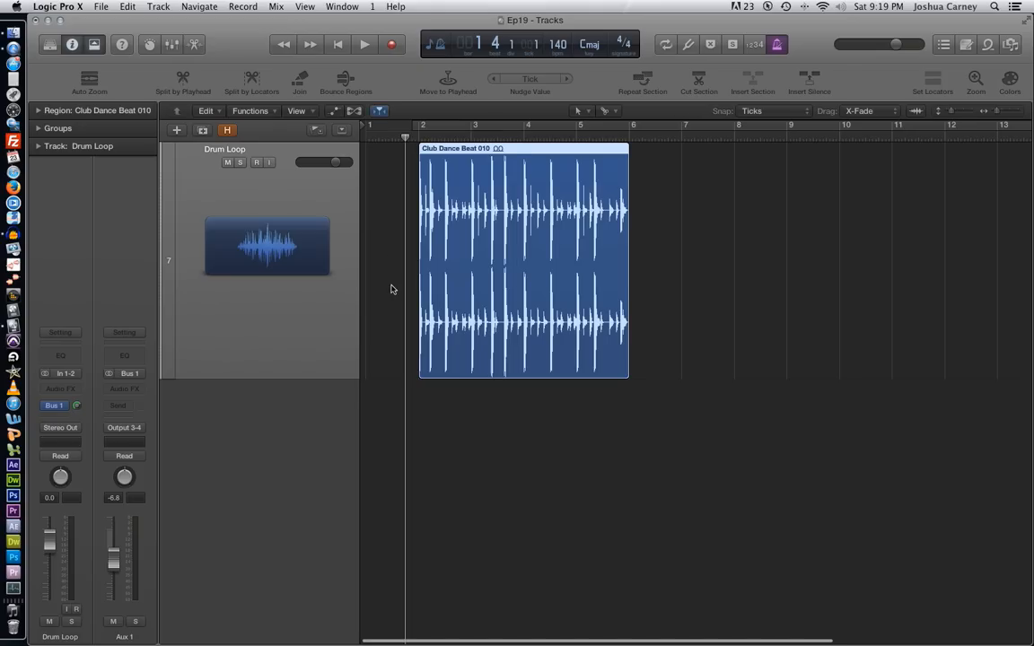
Step: Play the new loop, then set the Drum Loop track to Flex Time - Slicing
click(364, 44)
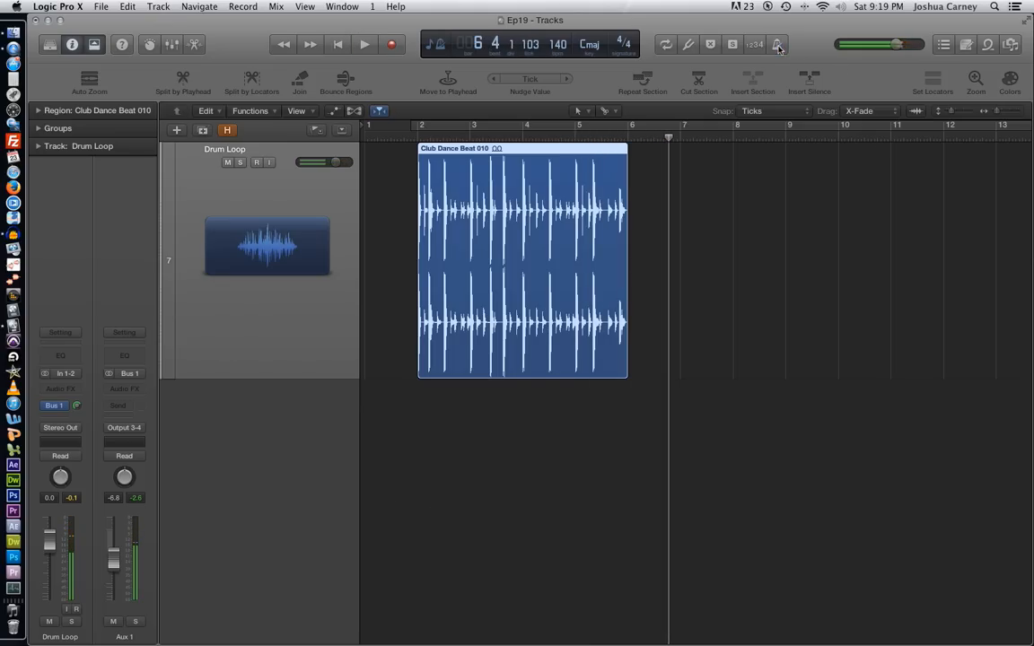
click(336, 44)
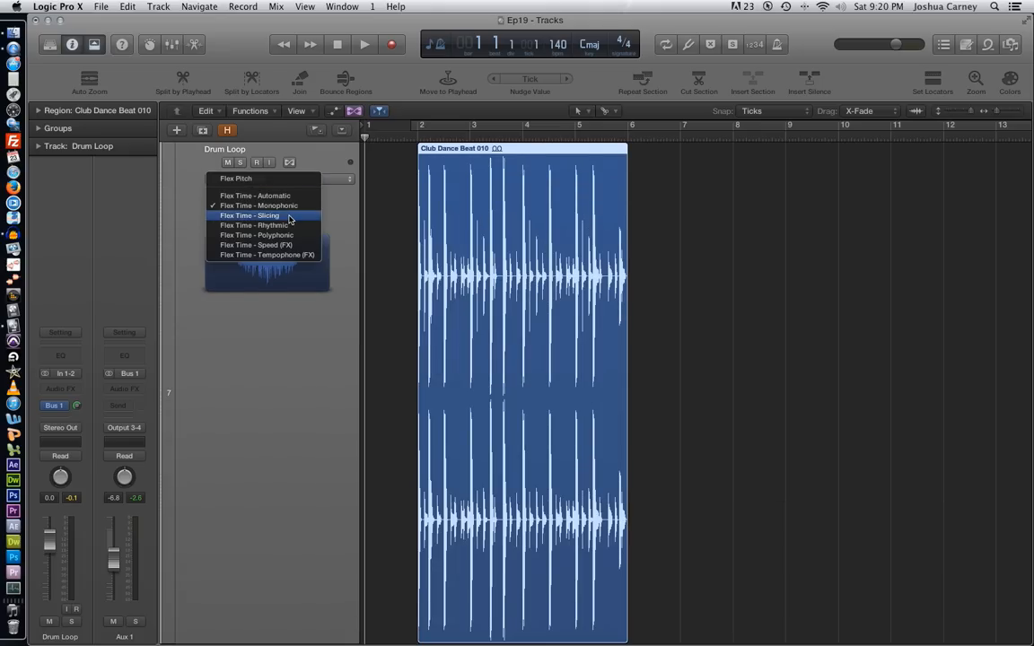
click(250, 215)
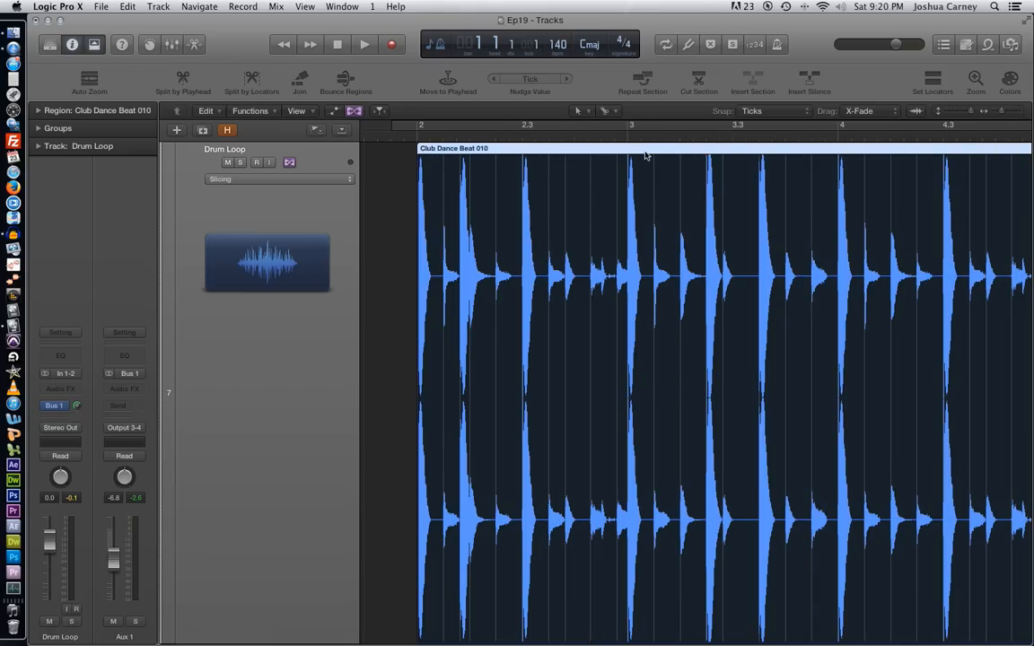
Step: Slice the Club Dance Beat 010 region at its transient markers
right_click(644, 157)
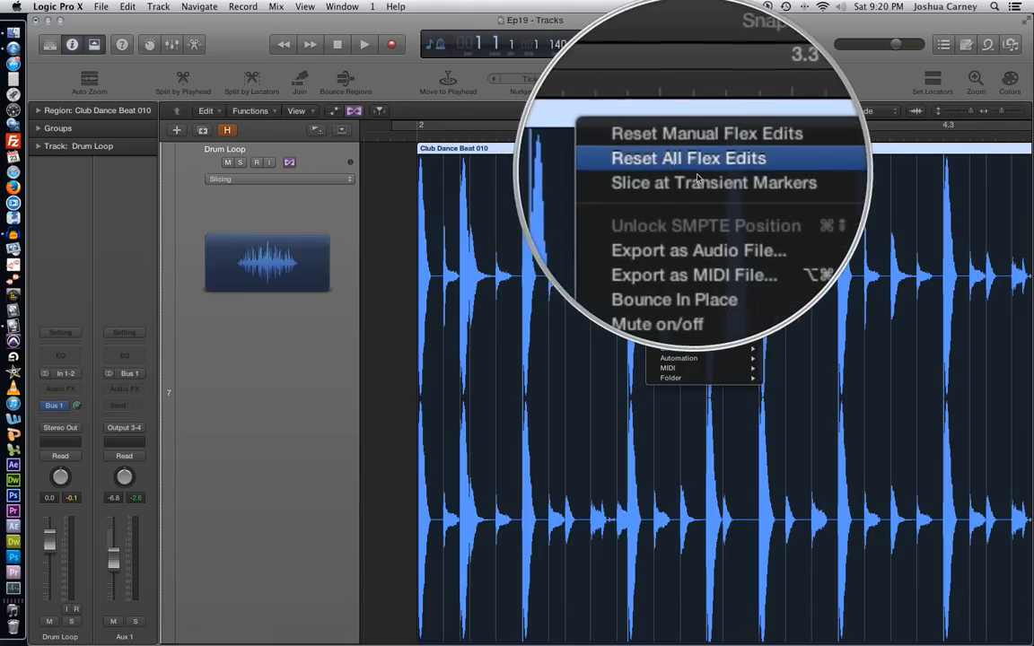
mouse_move(709, 171)
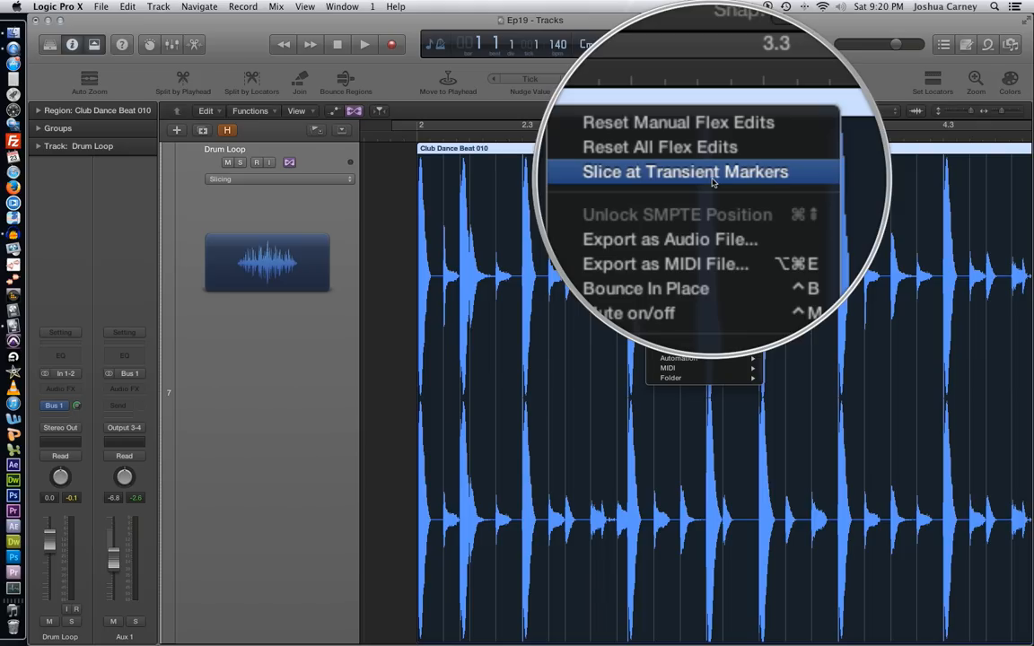
click(686, 171)
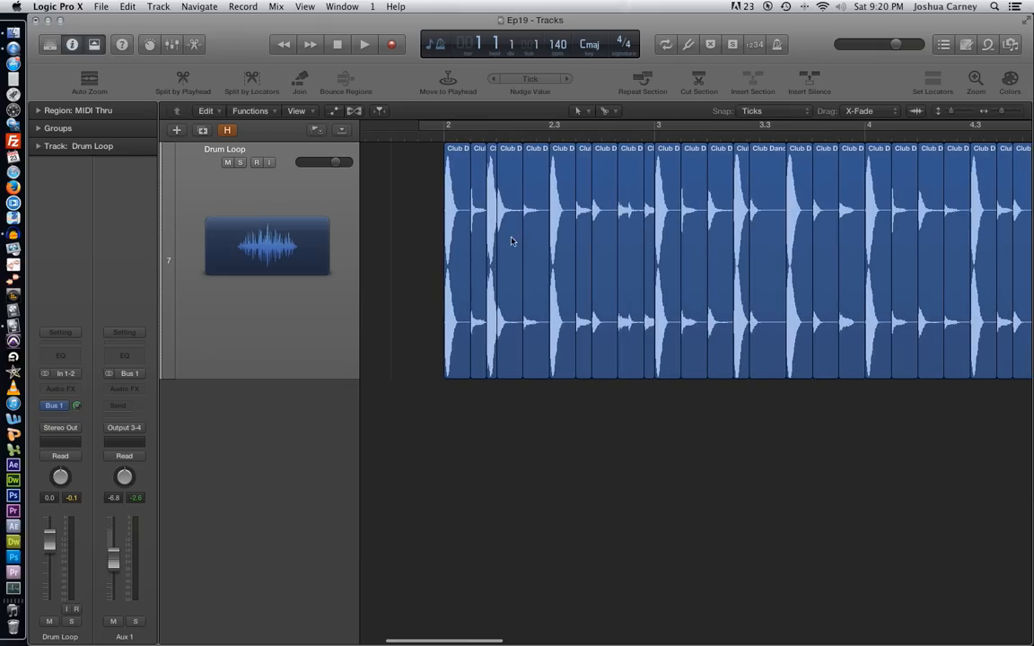
mouse_move(461, 229)
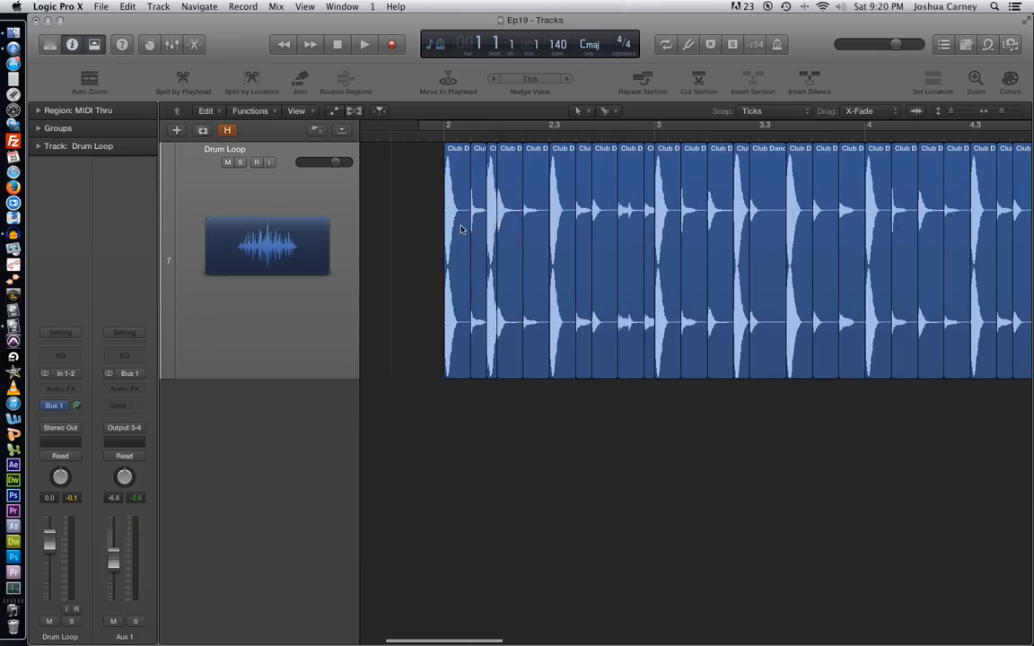
Step: Move one drum slice out to around bar 6.2 and play back the result
click(457, 224)
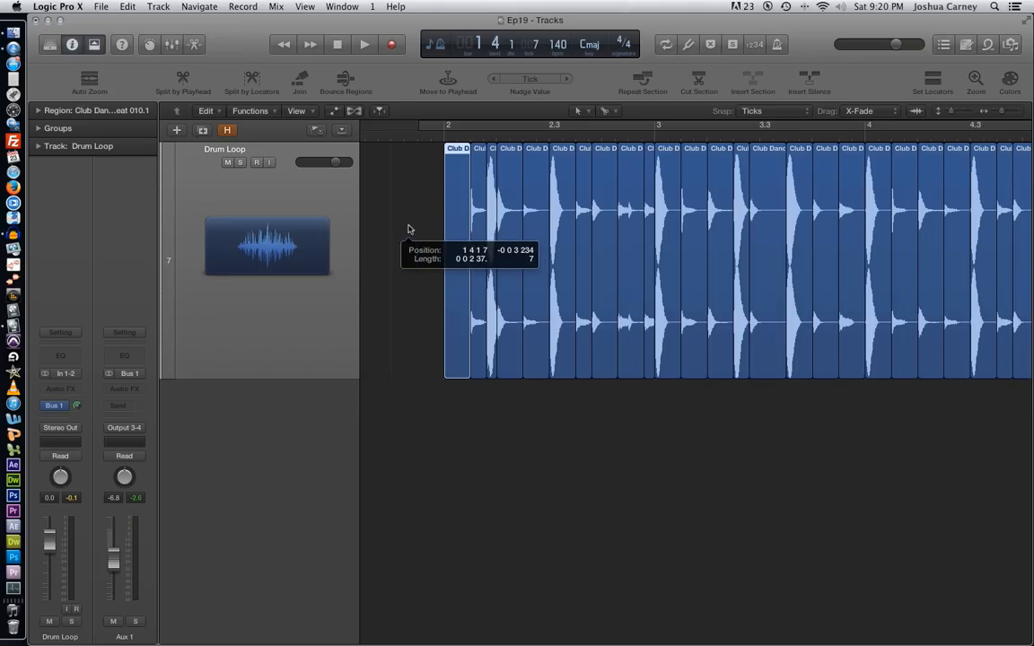
click(363, 44)
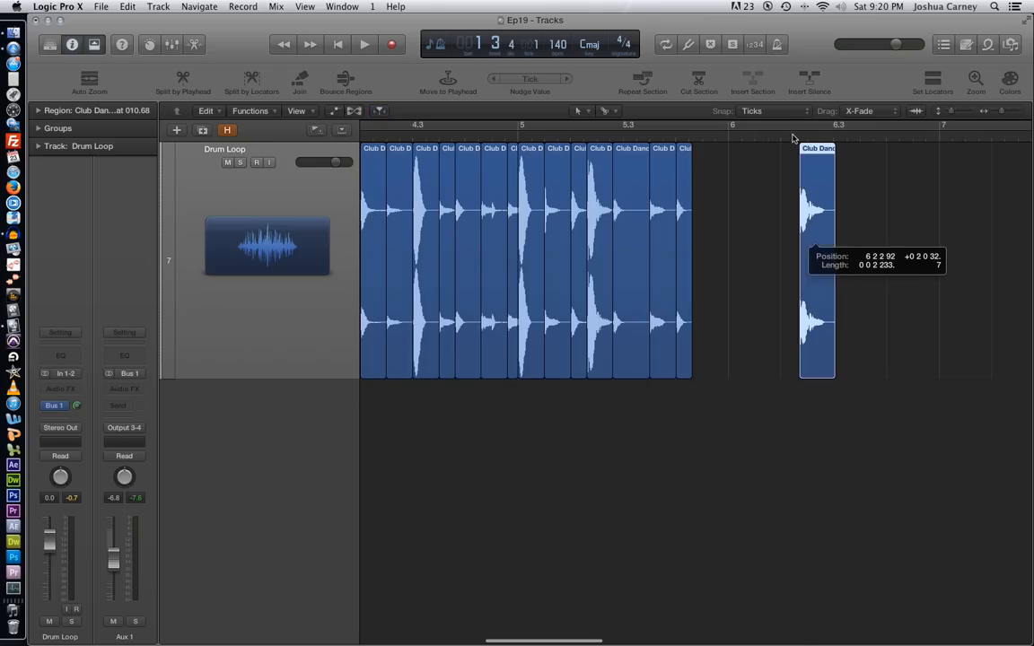
click(363, 44)
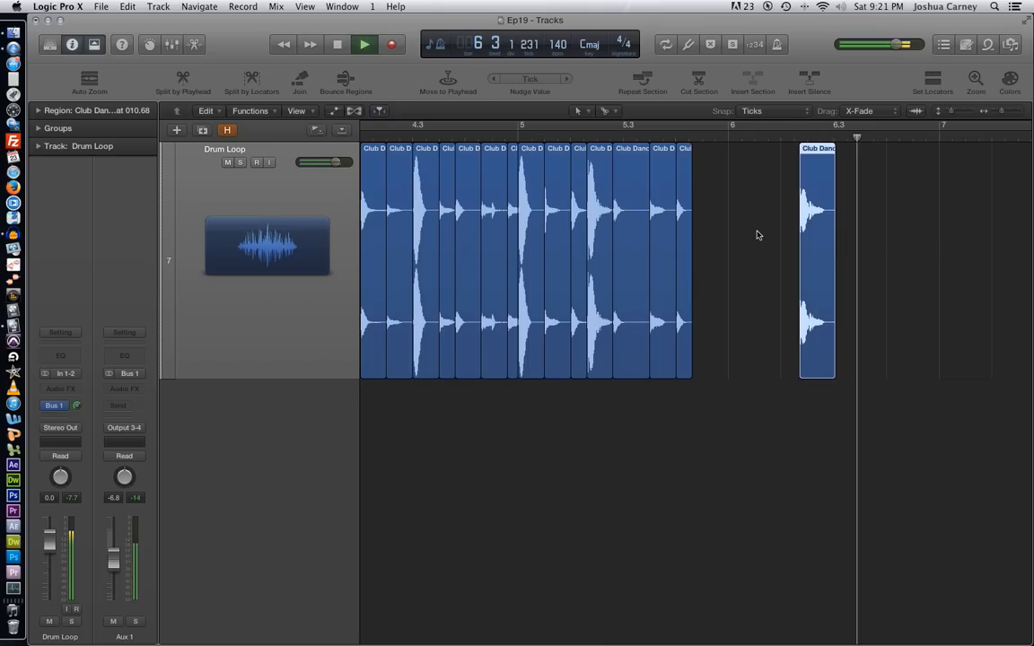